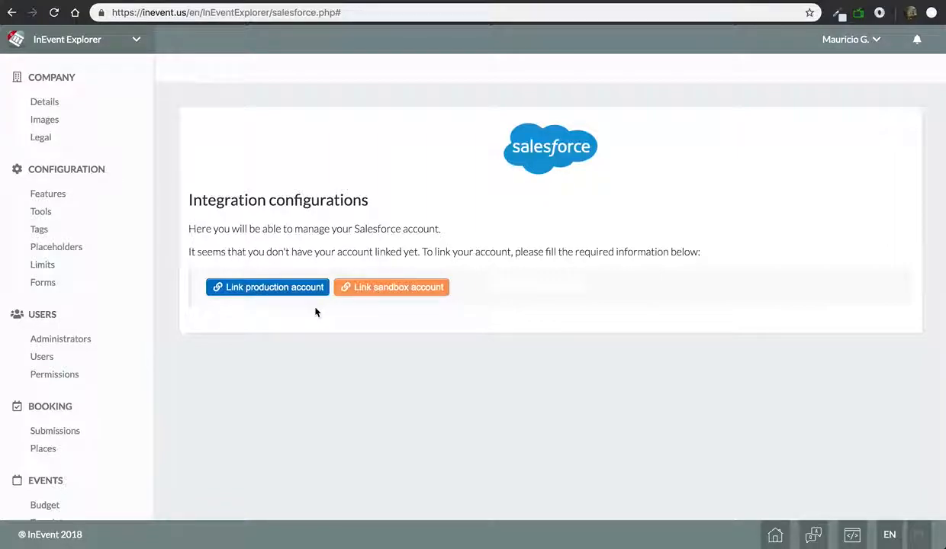
pyautogui.moveTo(387, 360)
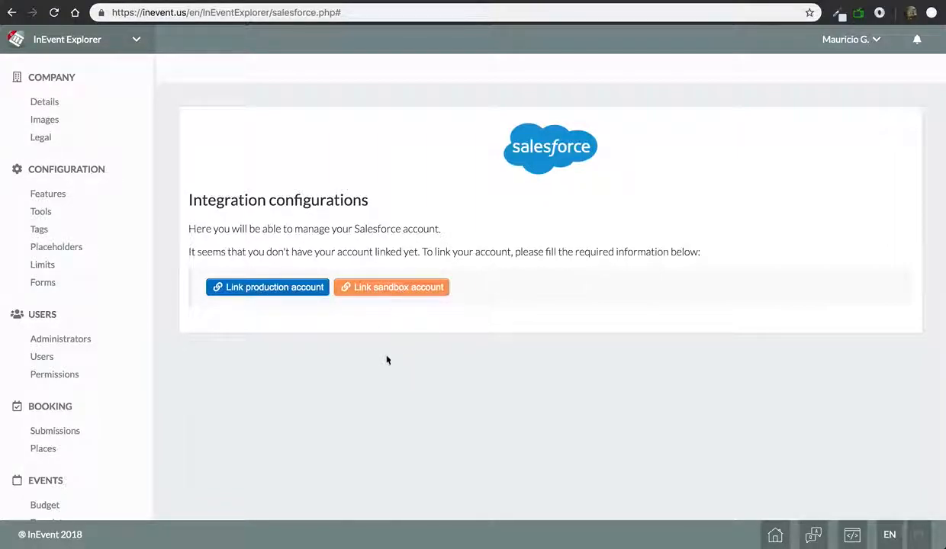
# Step: Link the production Salesforce account by signing in with the Salesforce password
pyautogui.click(267, 287)
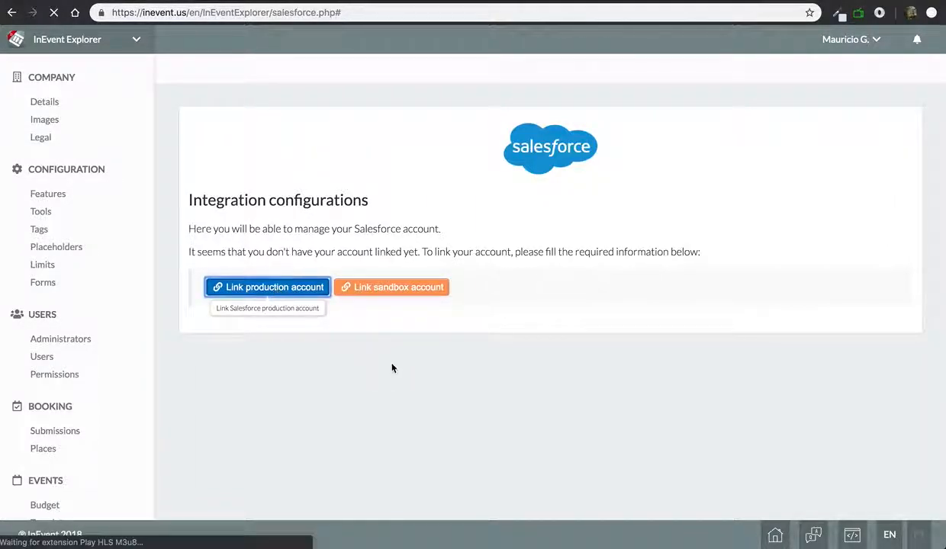
pyautogui.click(267, 287)
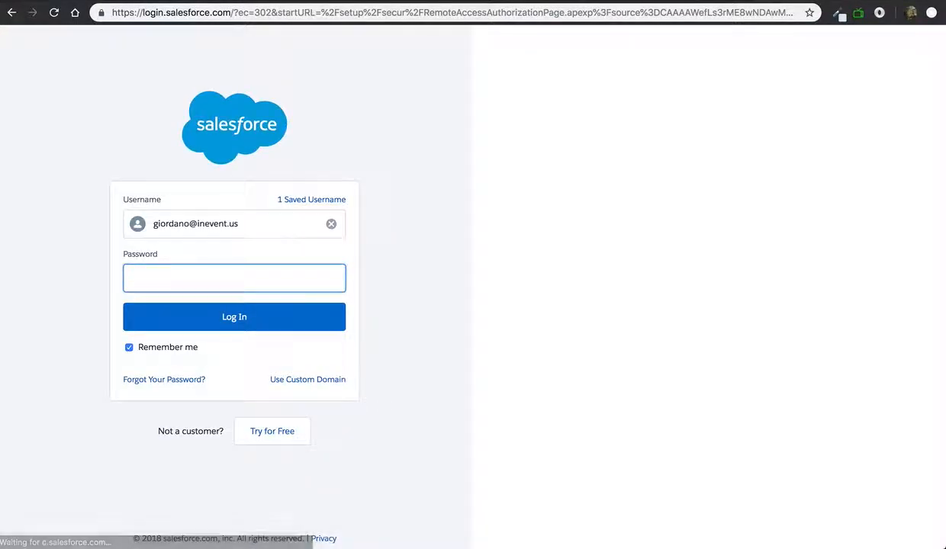
pyautogui.write('password')
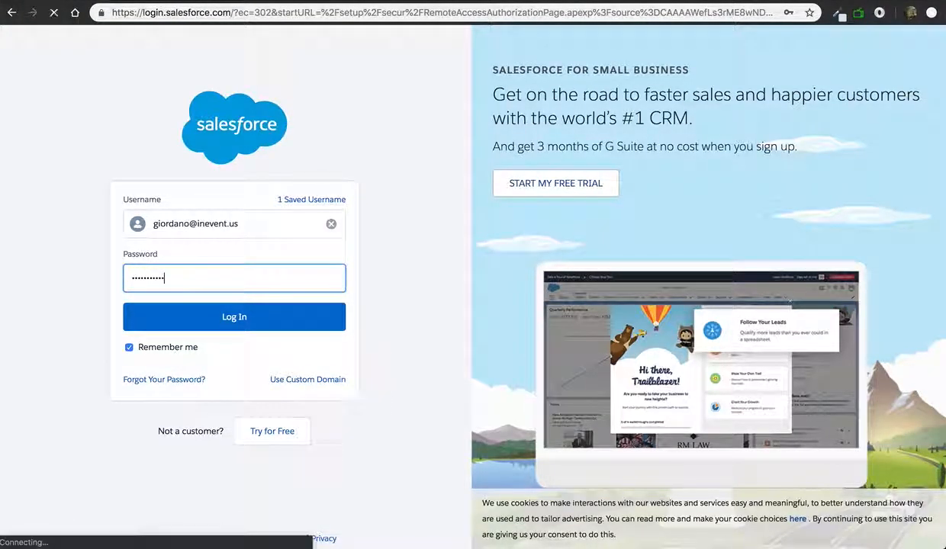
pyautogui.click(235, 315)
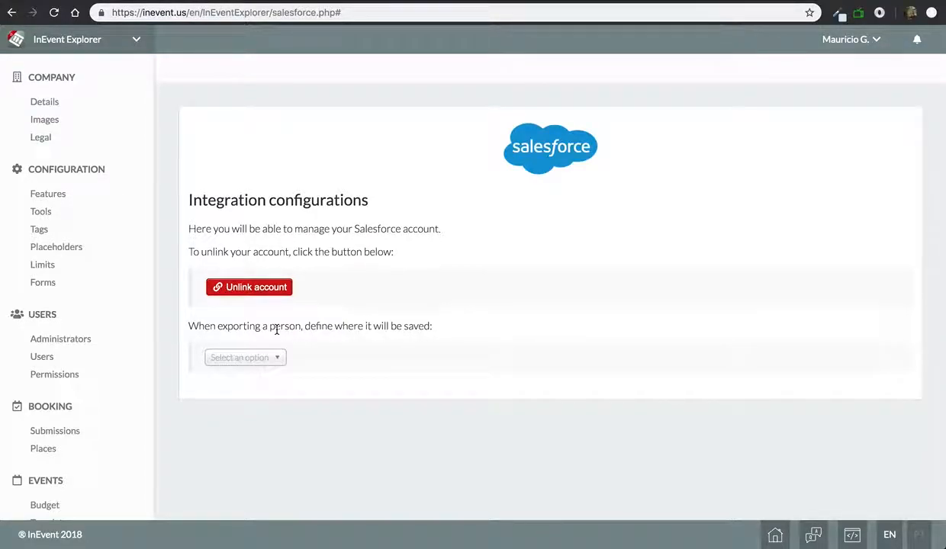
# Step: Choose the Salesforce destination (Contacts or Leads) where exported people are saved
pyautogui.click(244, 357)
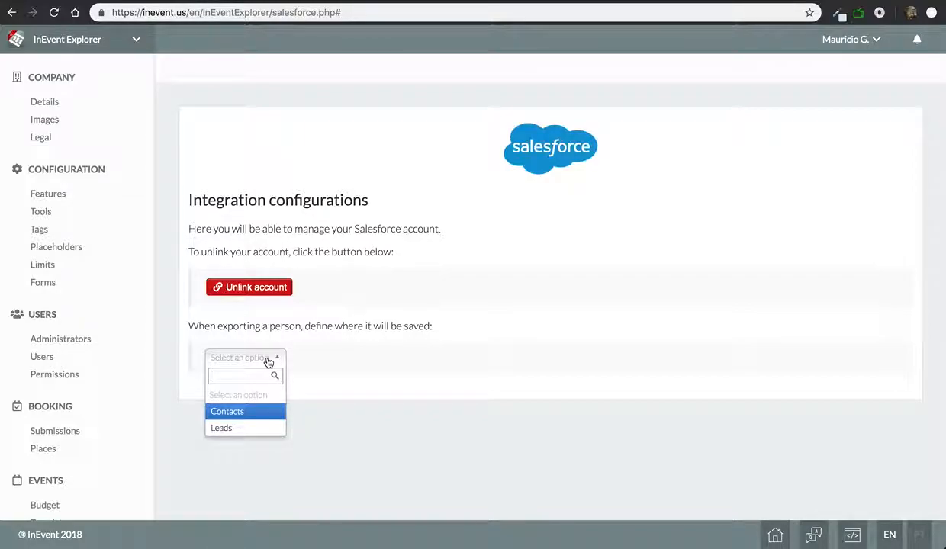
pyautogui.moveTo(263, 361)
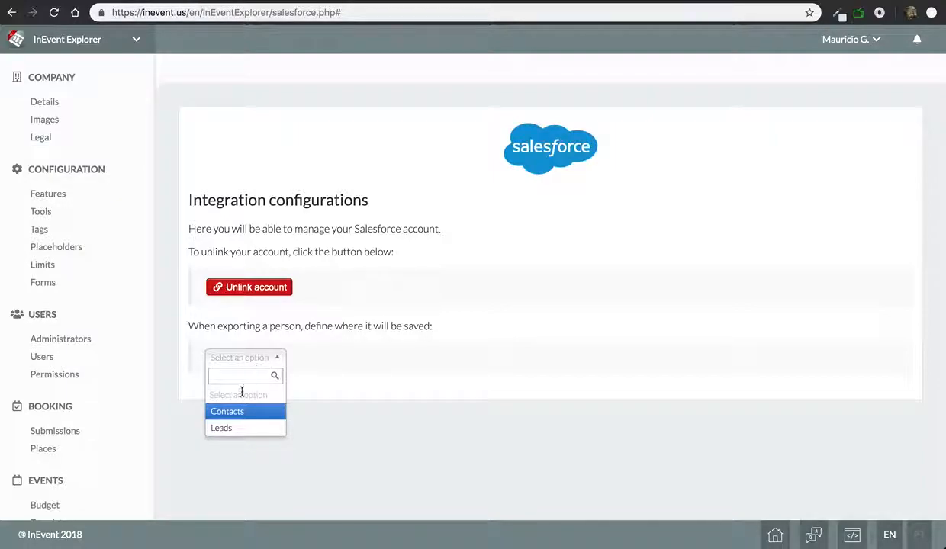
pyautogui.click(227, 412)
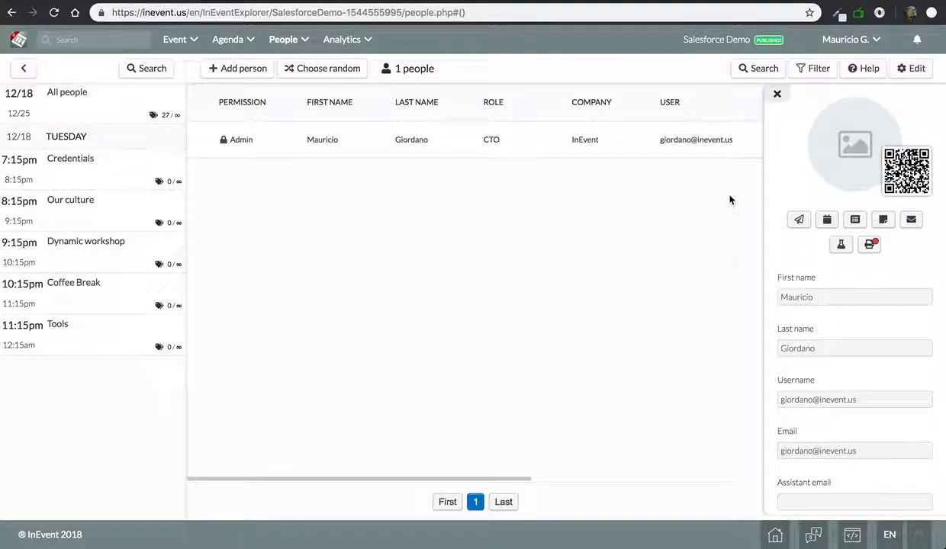
pyautogui.moveTo(708, 95)
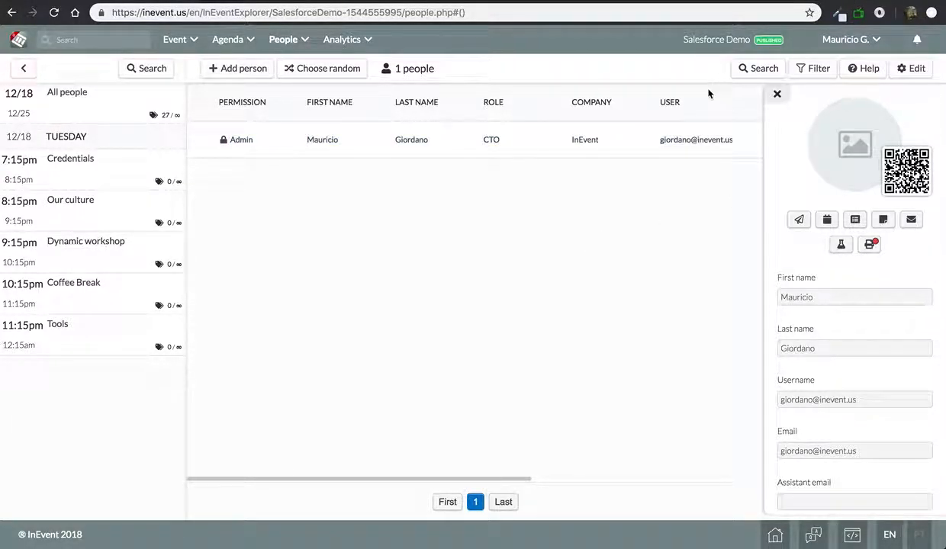
# Step: Enter Edit mode on the People page and bring up the Salesforce import window
pyautogui.click(776, 93)
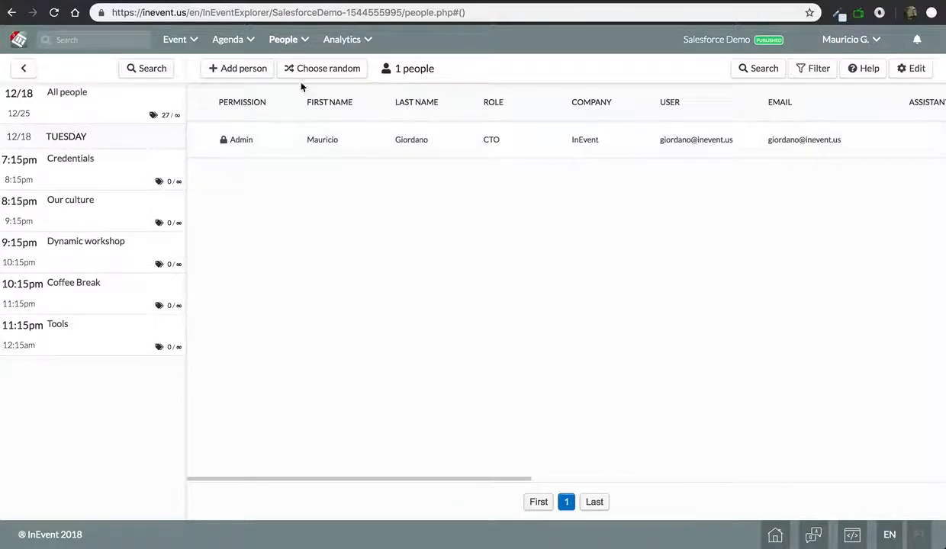
pyautogui.moveTo(891, 115)
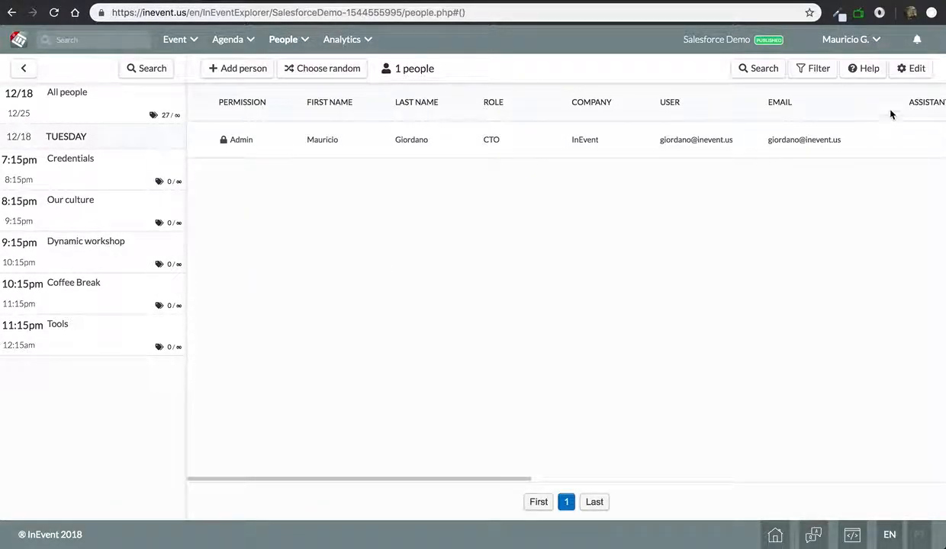
pyautogui.click(913, 67)
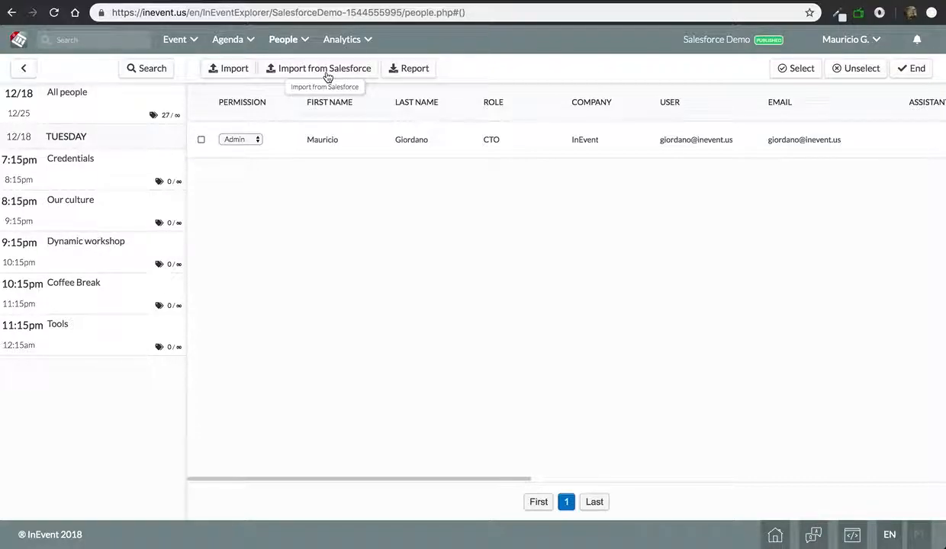
pyautogui.click(323, 67)
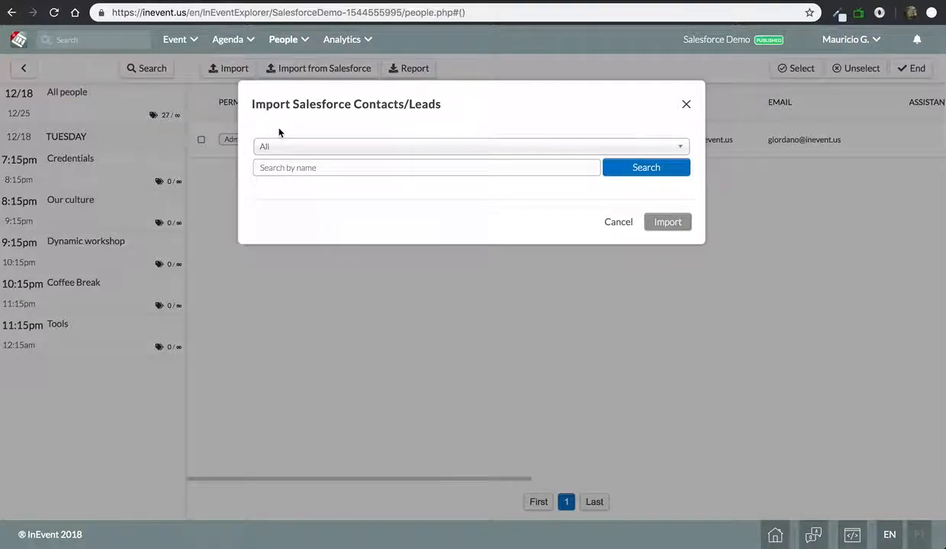
pyautogui.click(426, 167)
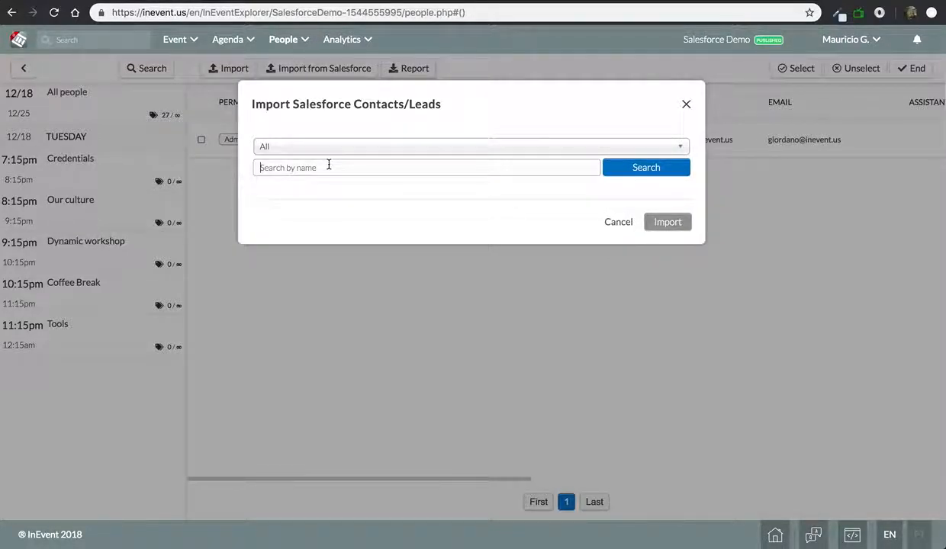
pyautogui.click(470, 147)
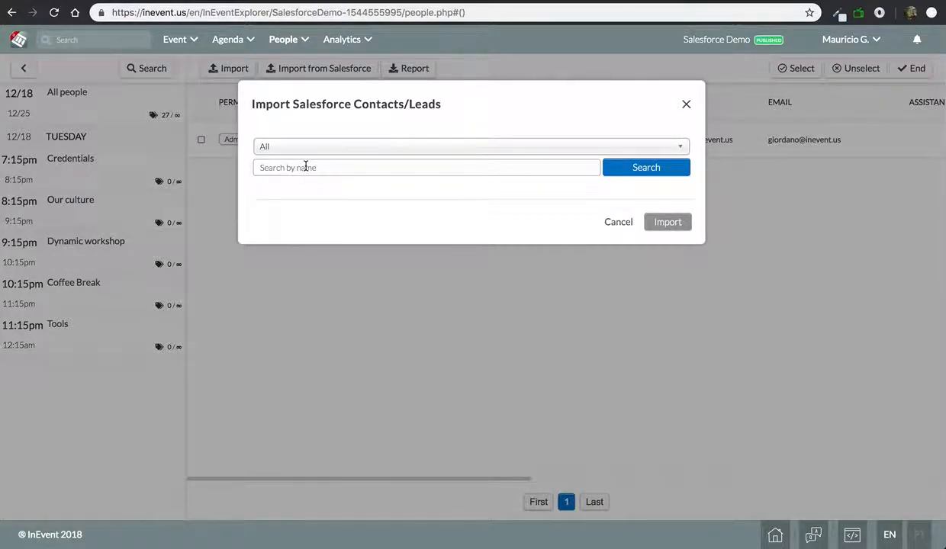
pyautogui.write('Mauricio')
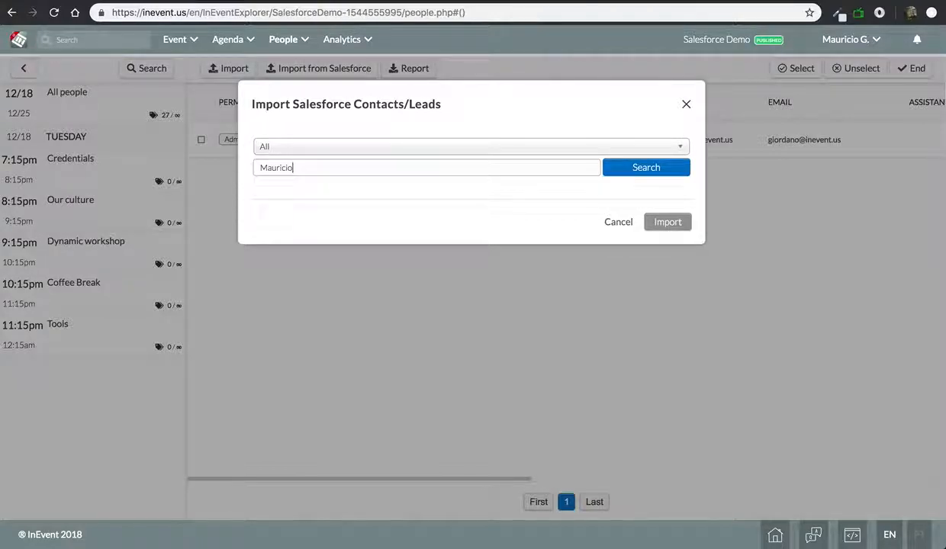
pyautogui.click(645, 166)
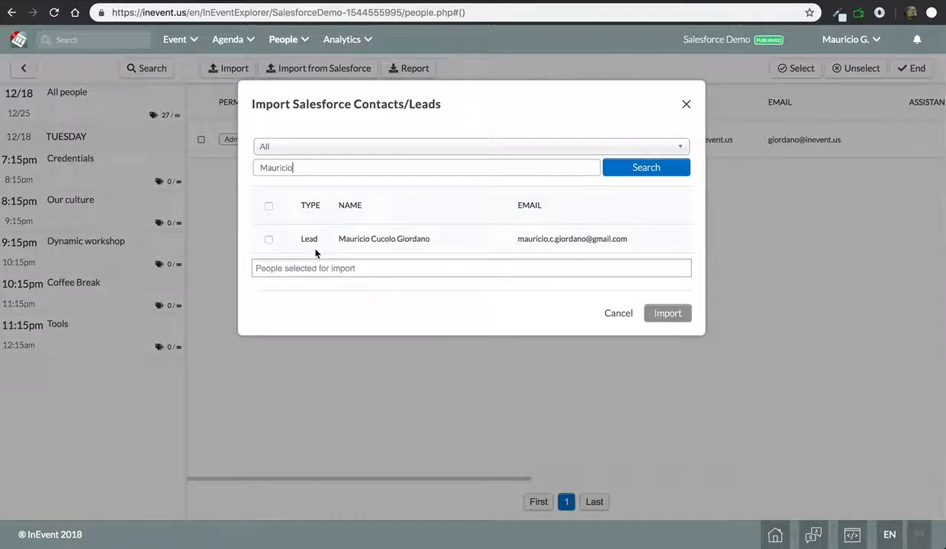
pyautogui.click(268, 238)
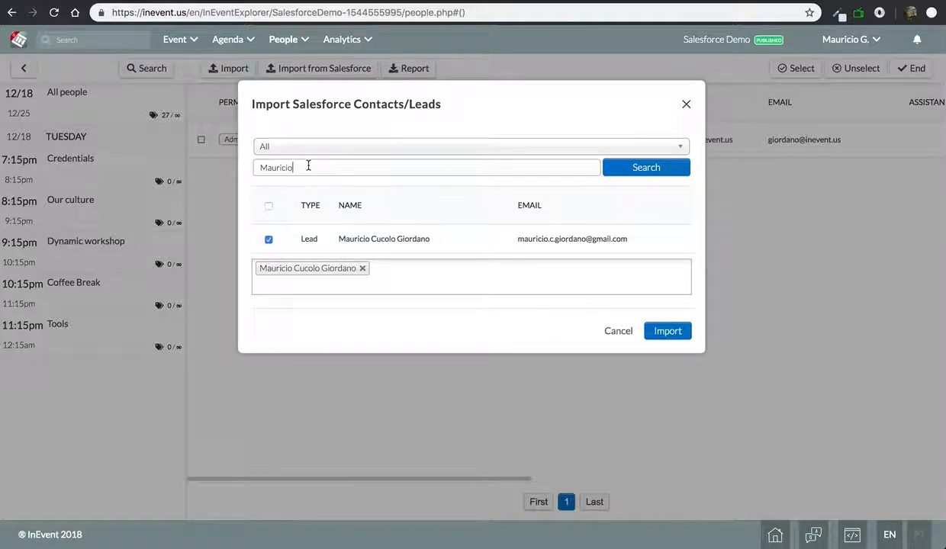
# Step: List Salesforce records by Campaigns and import the Event Demo campaign's leads
pyautogui.click(470, 146)
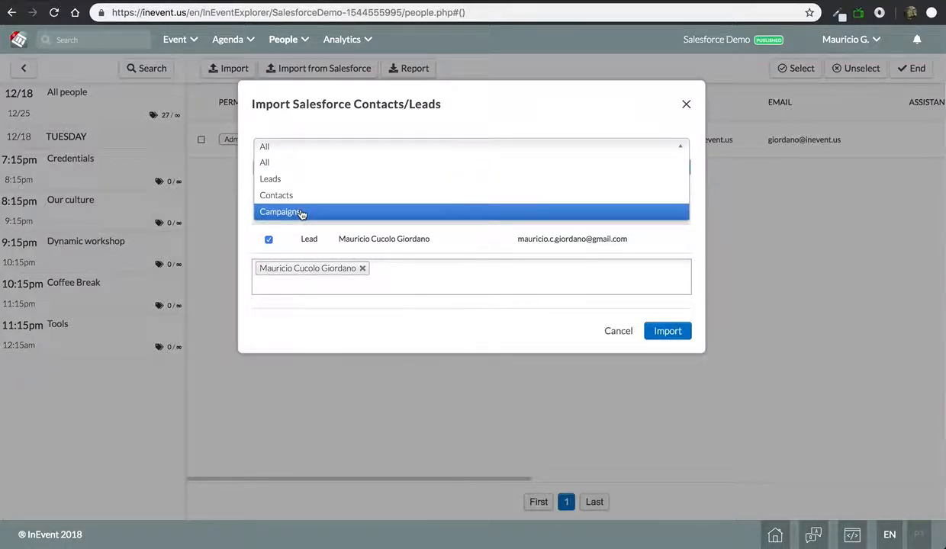
pyautogui.click(280, 211)
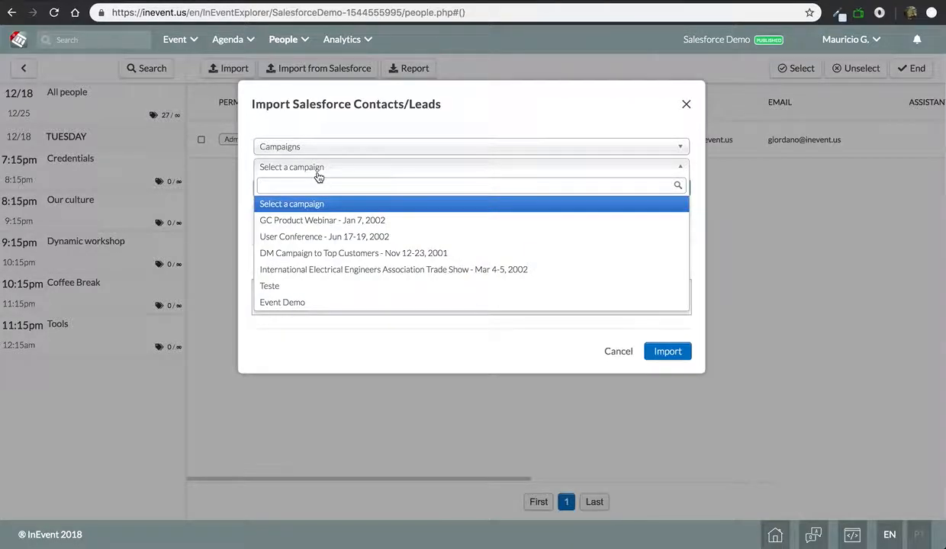
pyautogui.moveTo(314, 312)
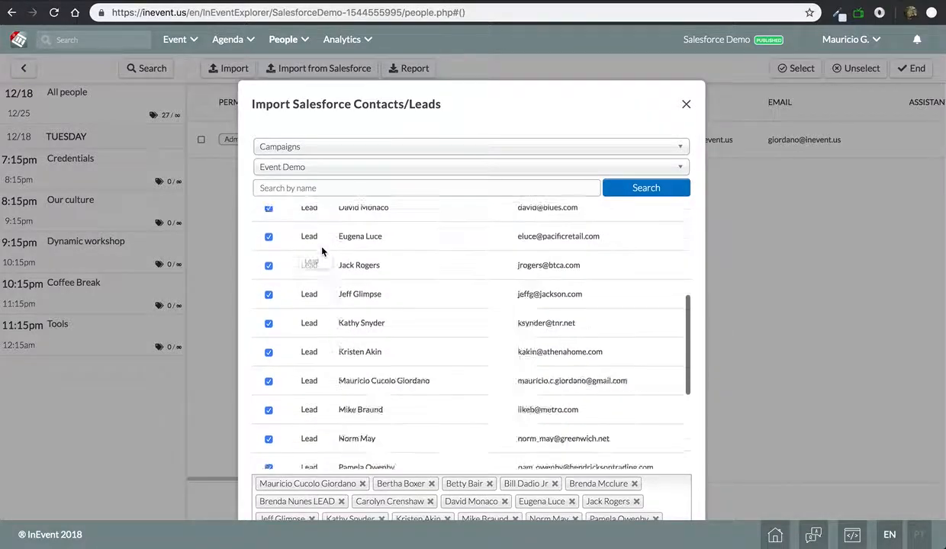
pyautogui.scroll(-3)
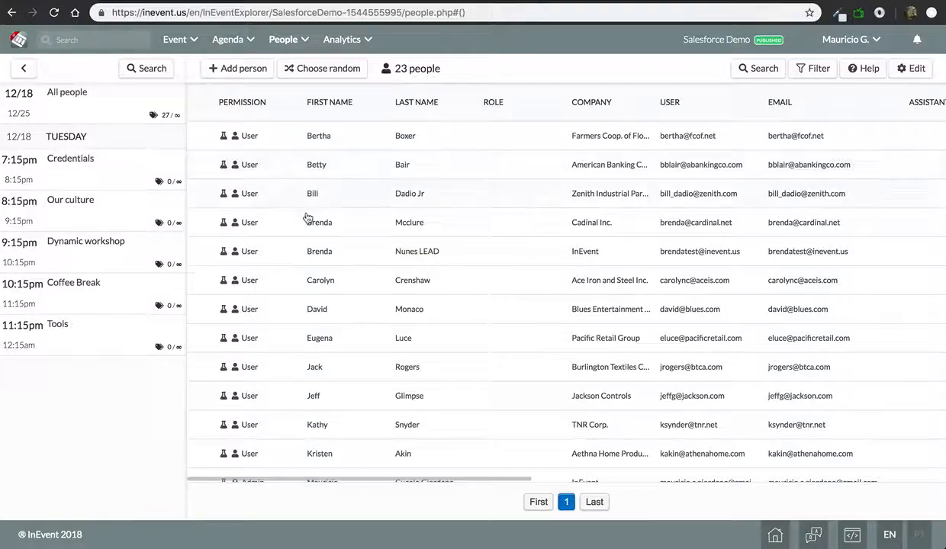
pyautogui.scroll(-3)
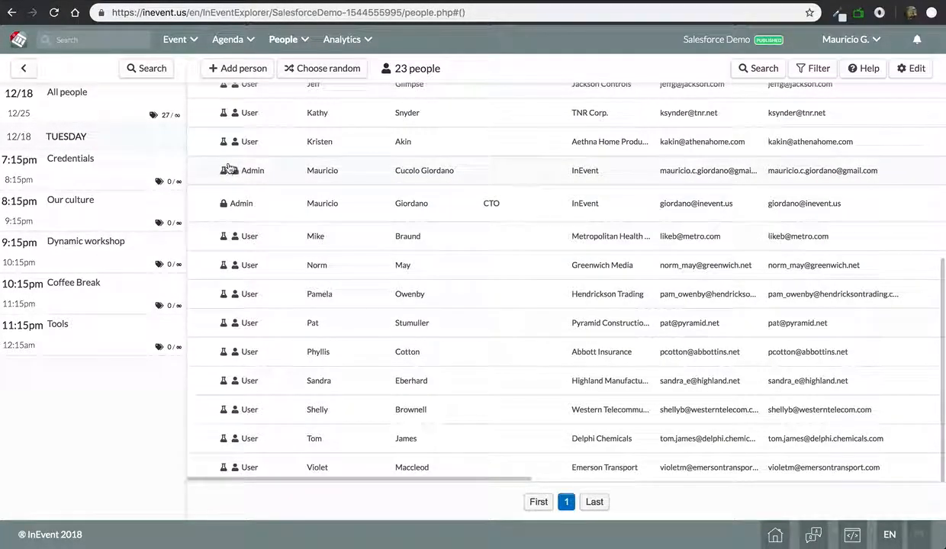
pyautogui.moveTo(223, 171)
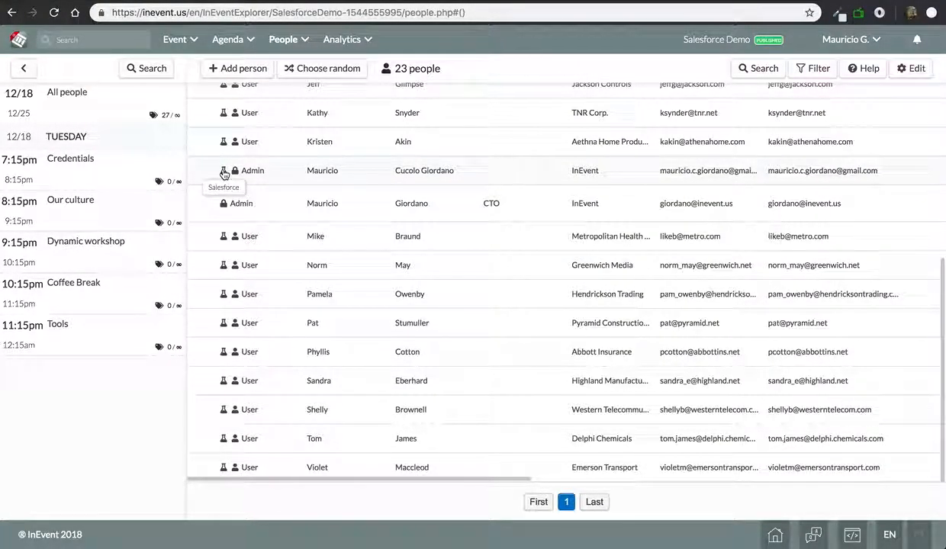
pyautogui.moveTo(424, 235)
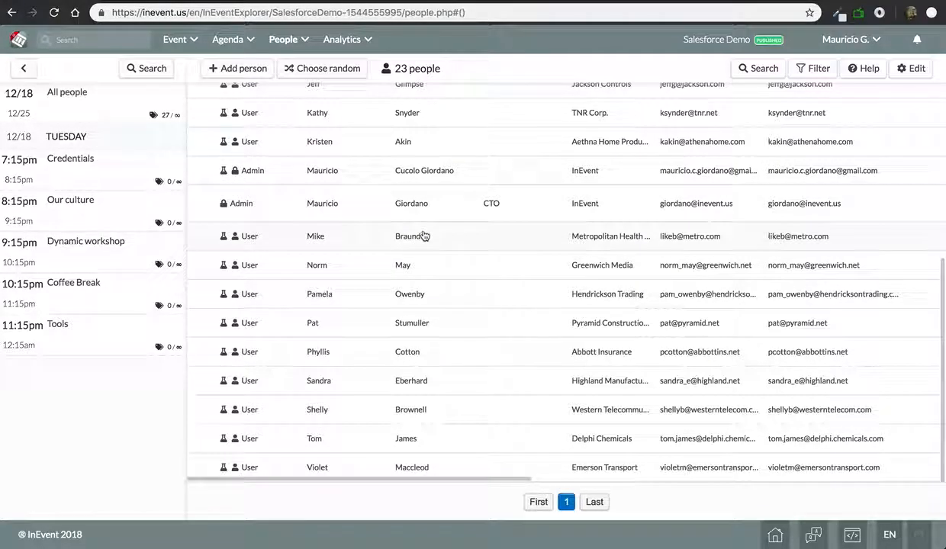
pyautogui.moveTo(664, 216)
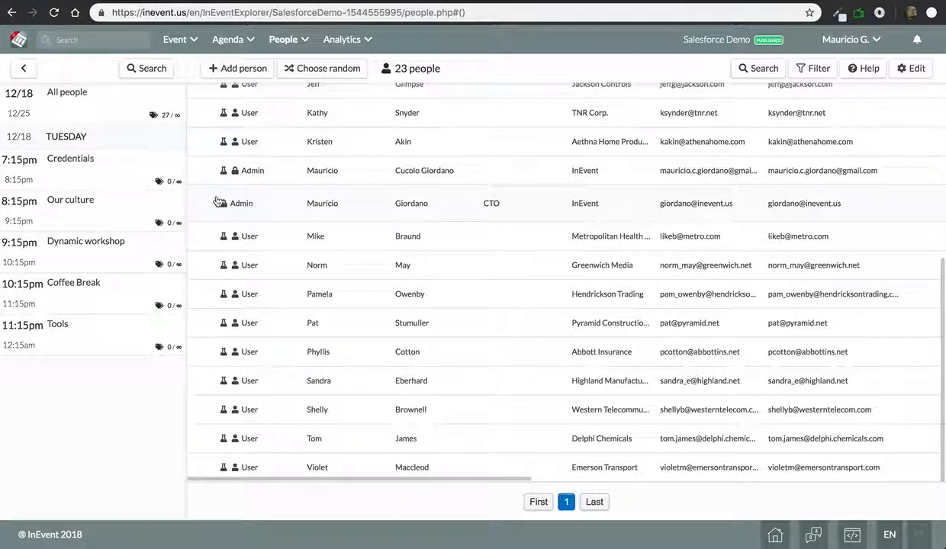
pyautogui.moveTo(232, 195)
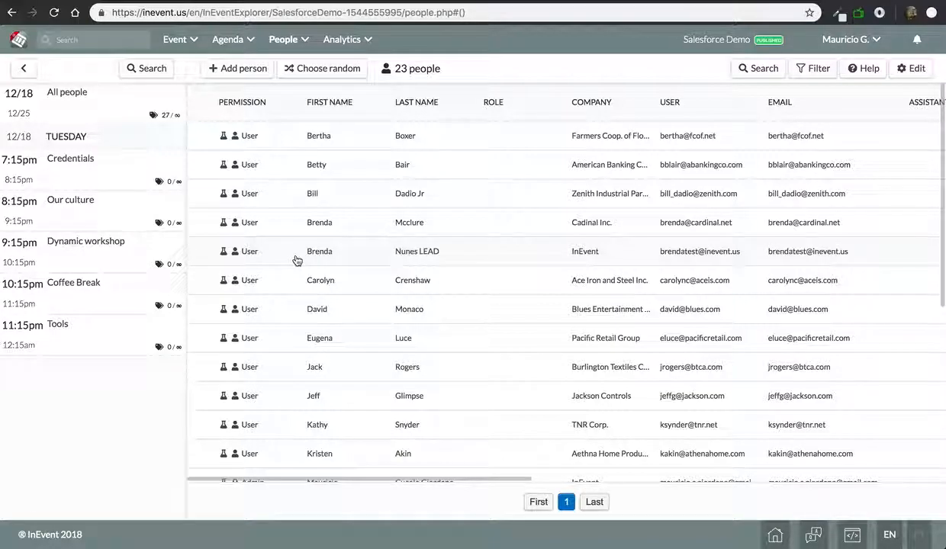
pyautogui.click(299, 250)
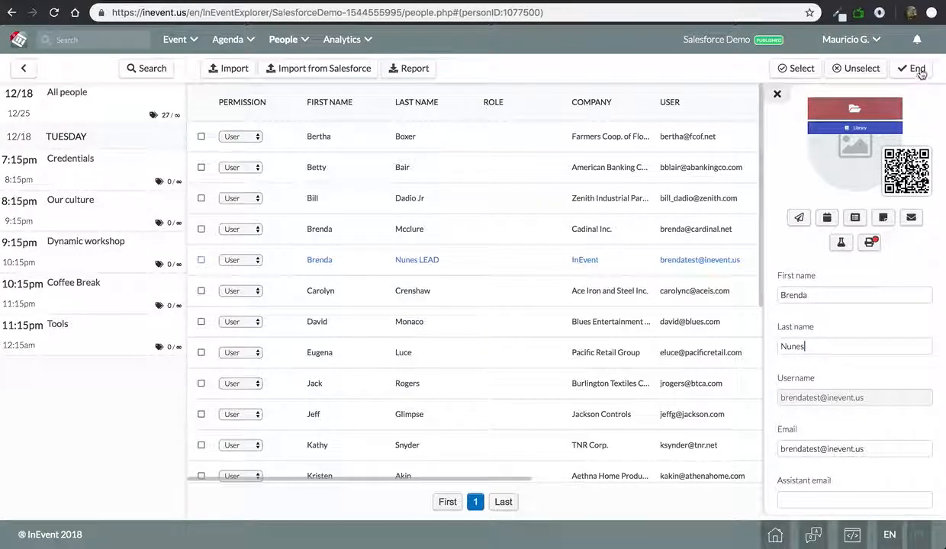
pyautogui.click(925, 67)
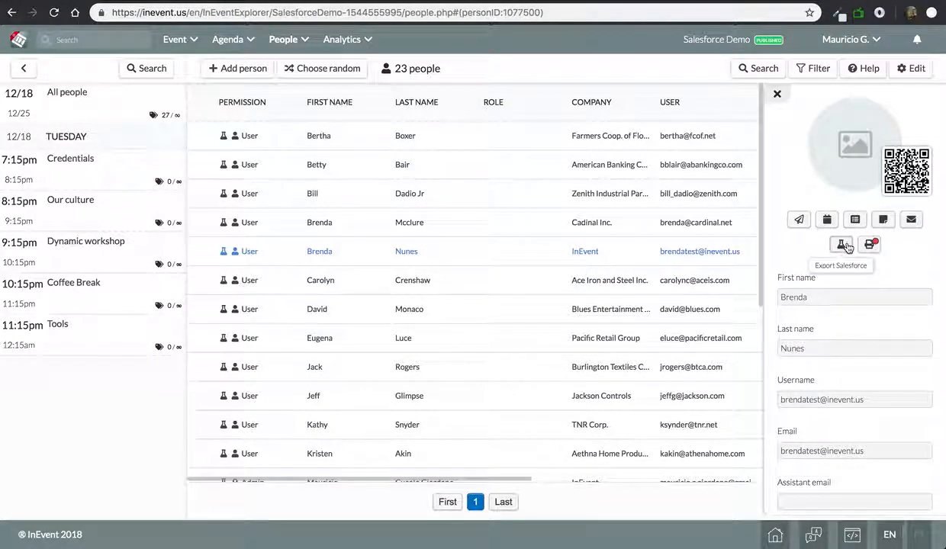
pyautogui.click(840, 245)
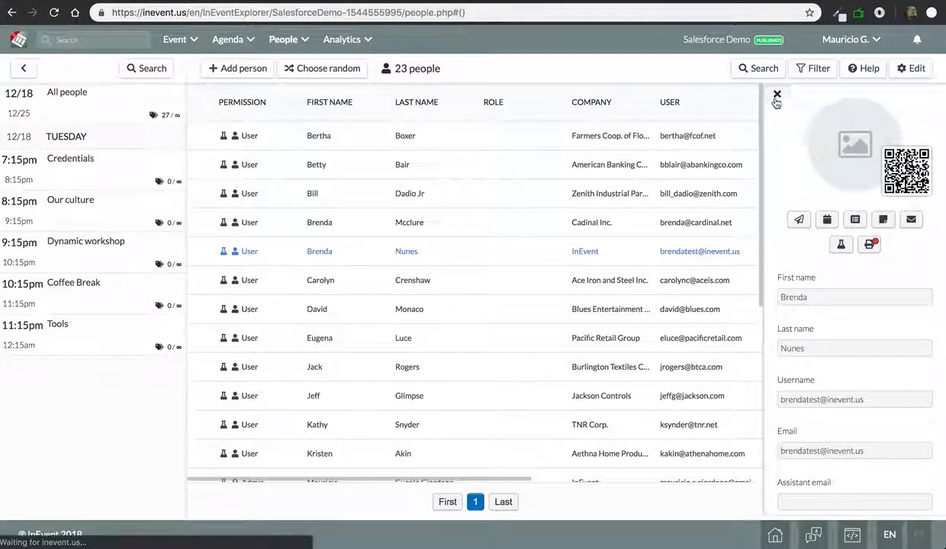
pyautogui.click(776, 96)
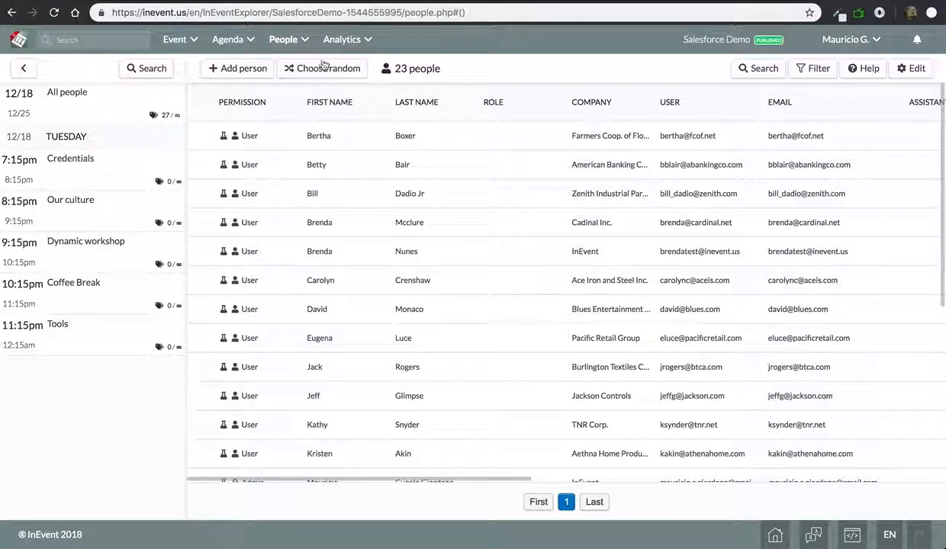
# Step: Go to People > Invitees and leave edit mode on the empty Invites page
pyautogui.click(284, 40)
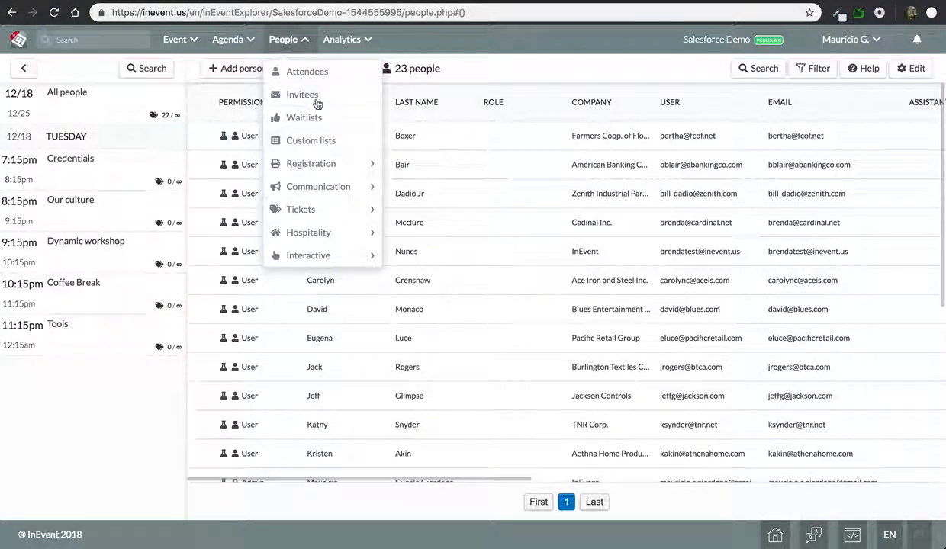
pyautogui.click(302, 94)
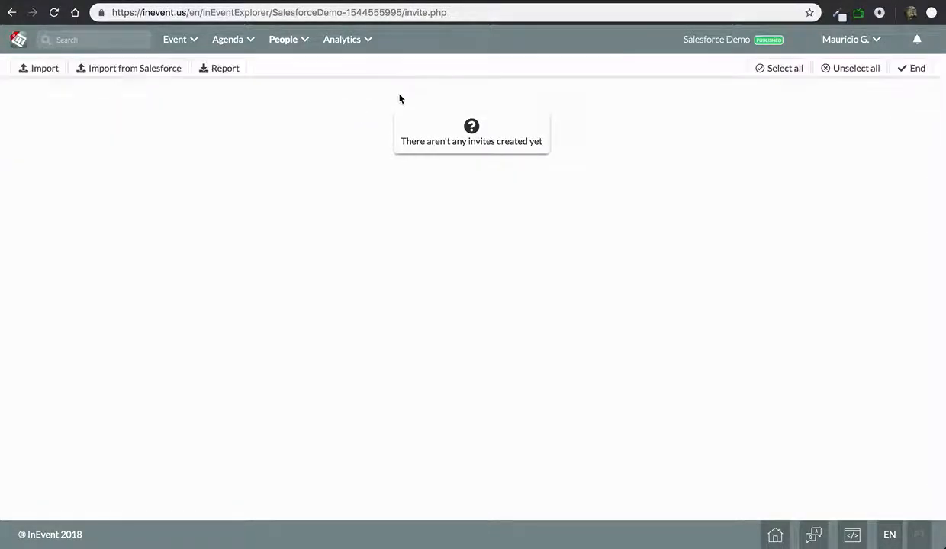
pyautogui.moveTo(920, 72)
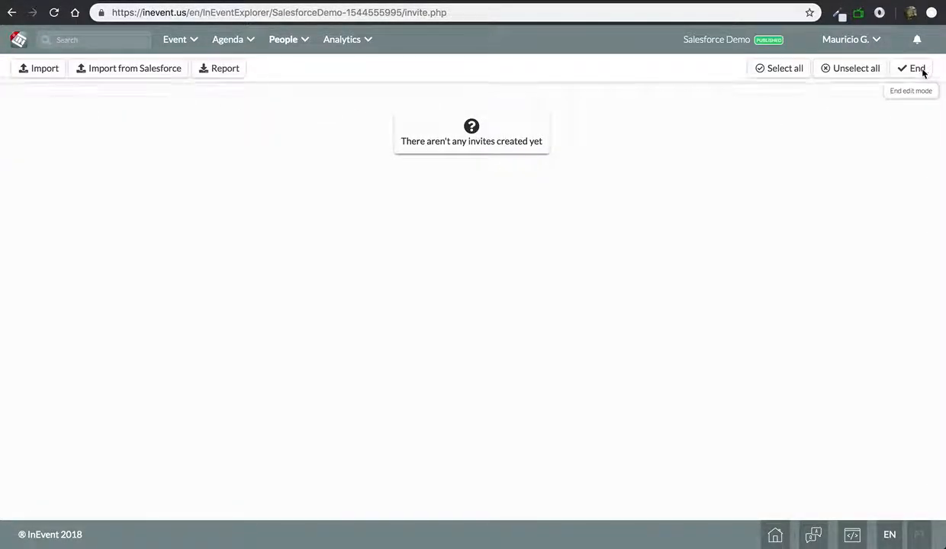
pyautogui.click(919, 67)
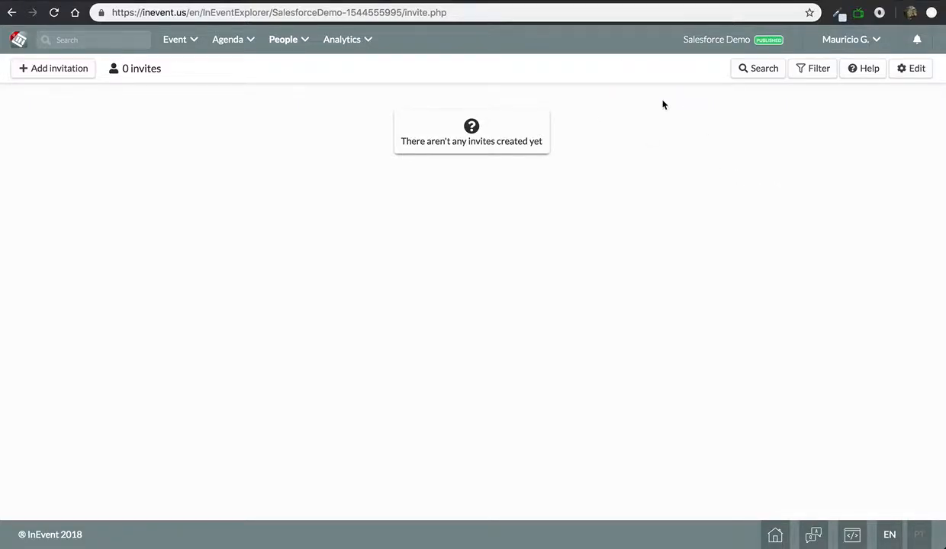